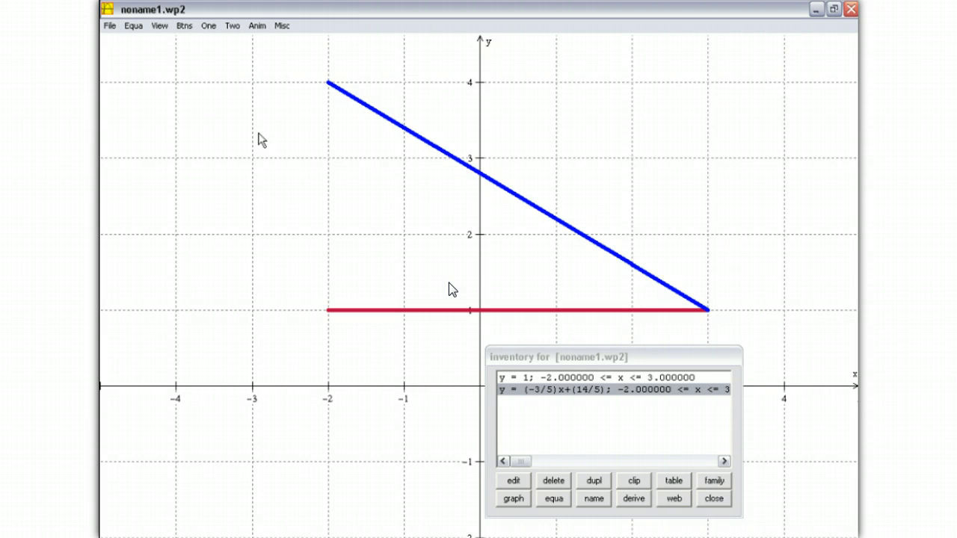
mouse_move(134, 26)
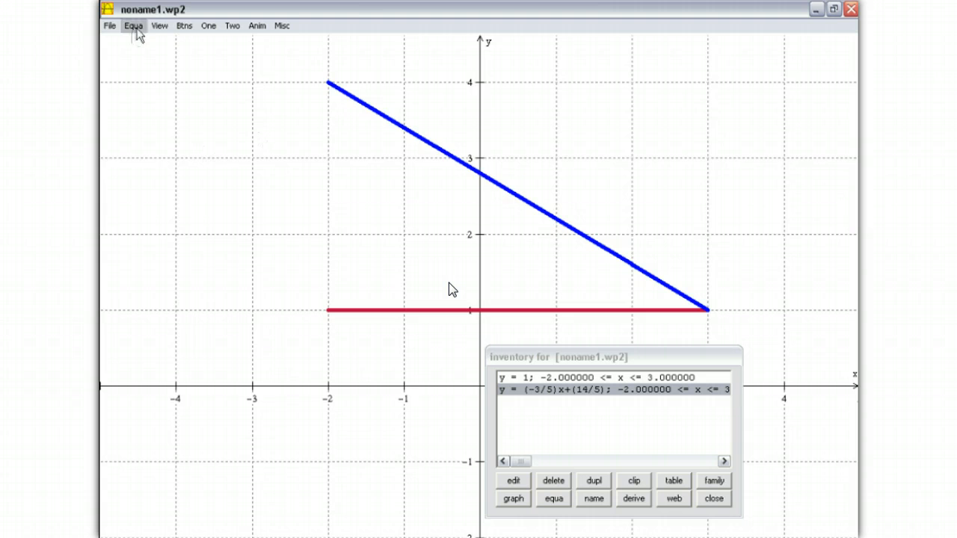
Step: Begin a new implicit curve x=-2 and move to choosing its colour
left_click(133, 26)
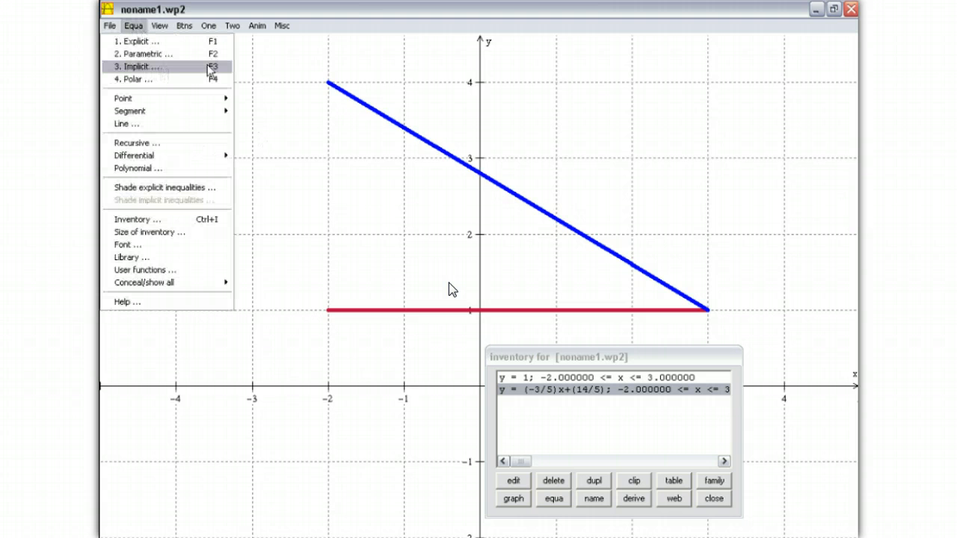
left_click(136, 66)
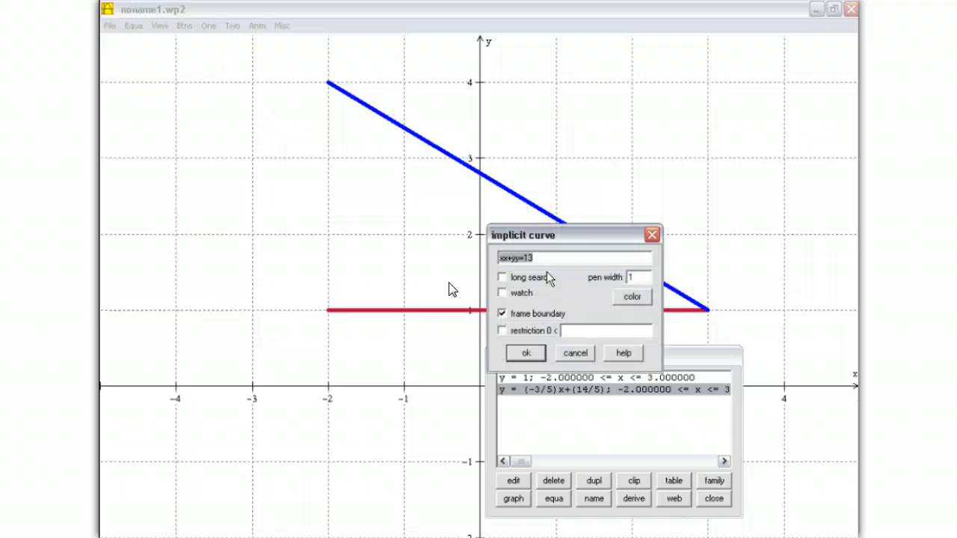
type("x=")
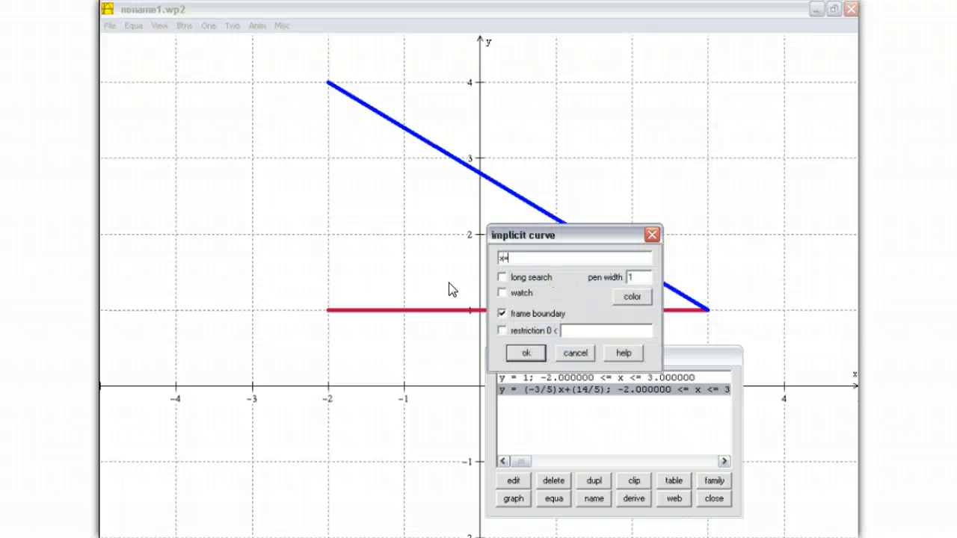
type("-2")
left_click(638, 278)
type("5")
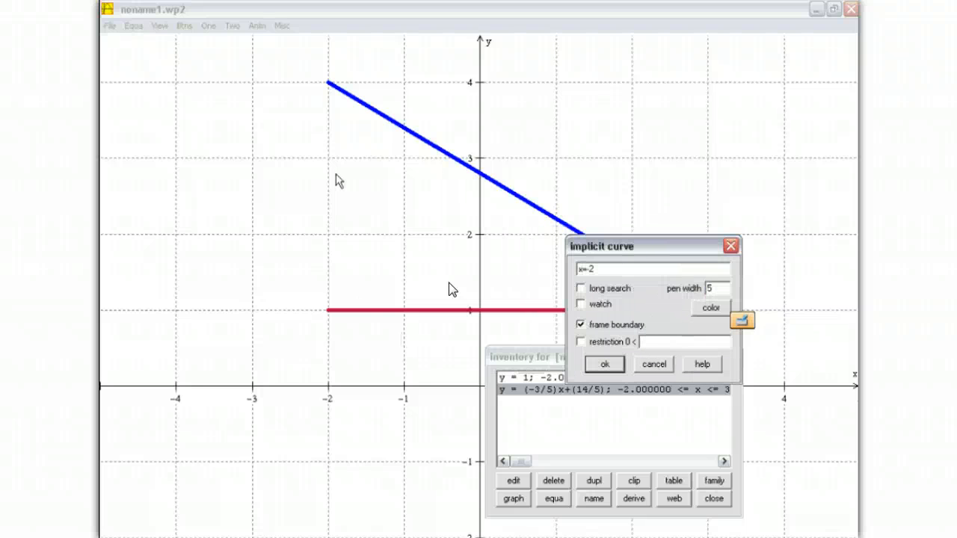
left_click(604, 364)
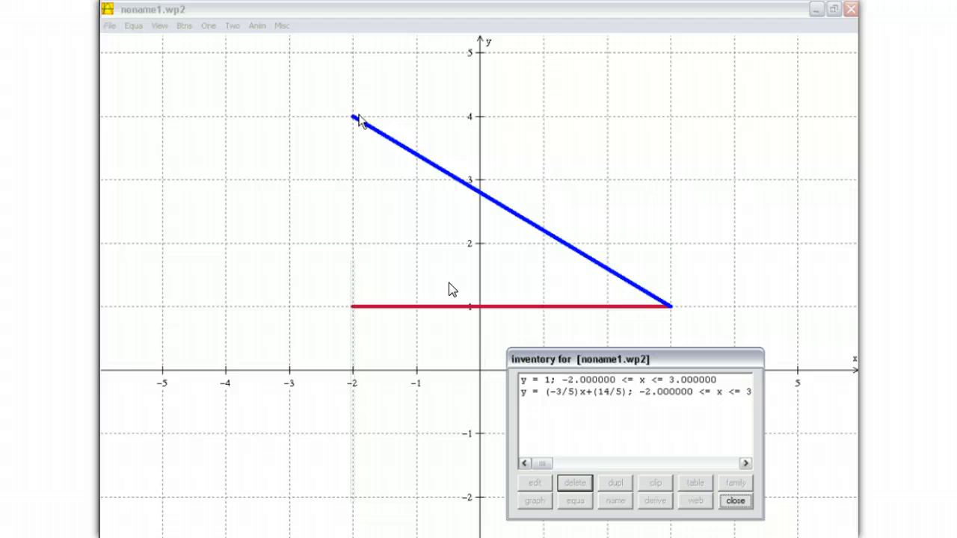
mouse_move(481, 150)
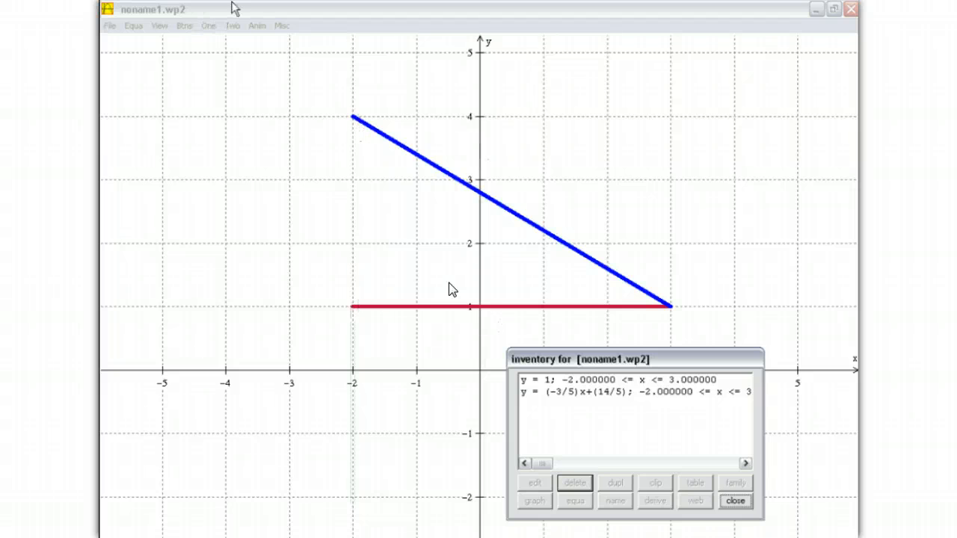
Step: Set the view's top limit to 4 in the corners settings and apply it
left_click(159, 25)
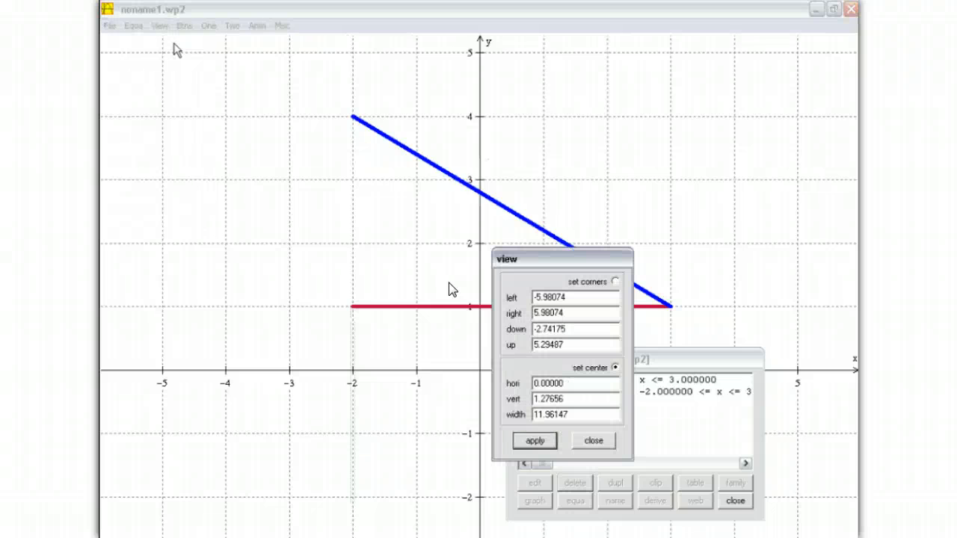
left_click_drag(506, 260, 598, 242)
type("1")
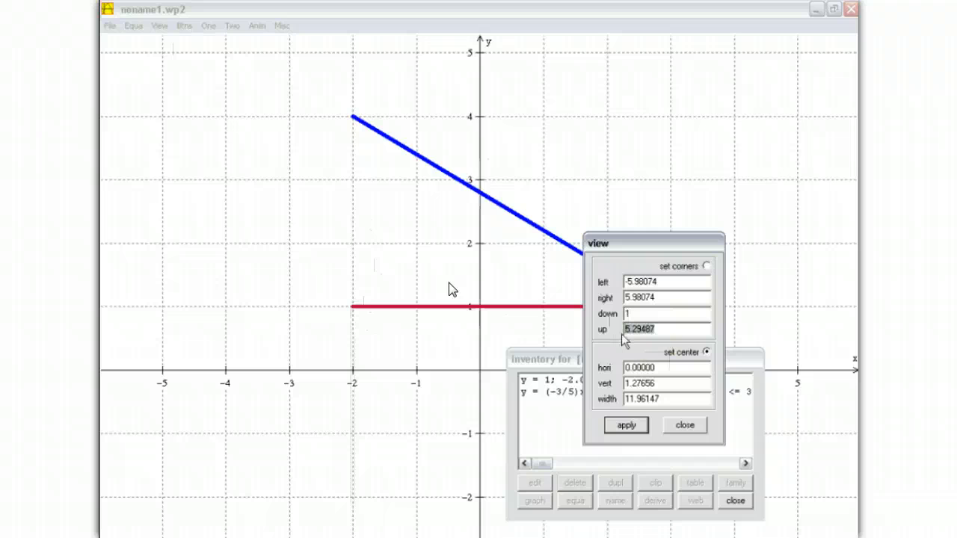
type("4")
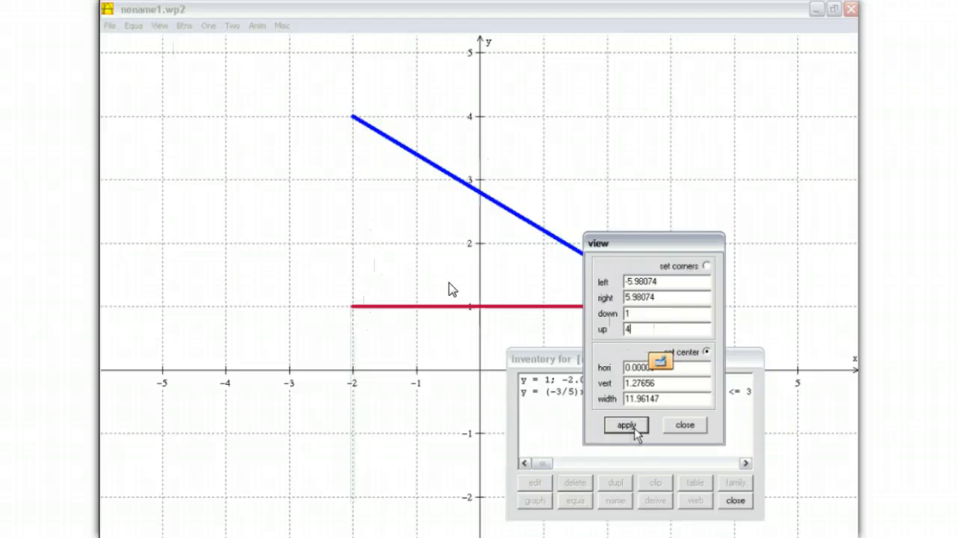
left_click(625, 424)
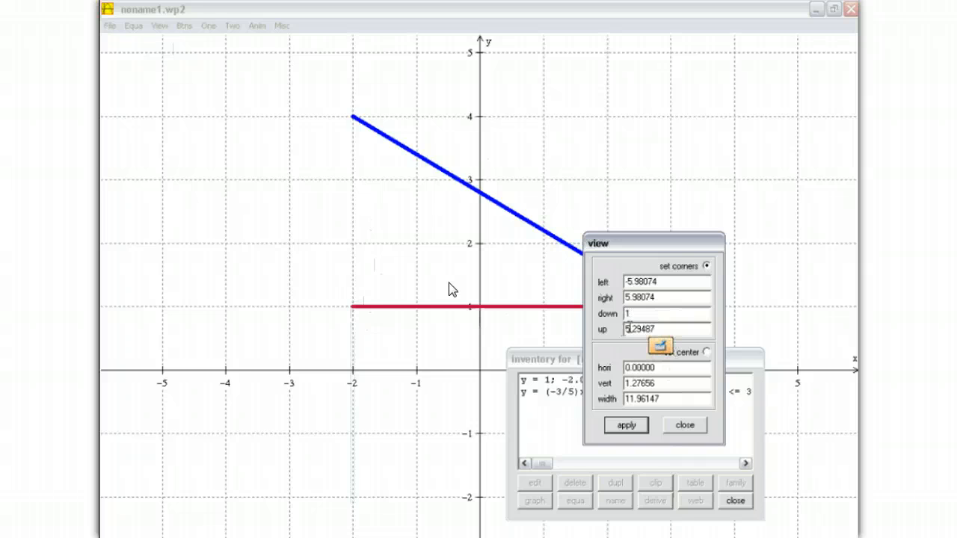
Step: Re-enter the top limit 4 and apply so the view spans y from 1 to 4
type("4")
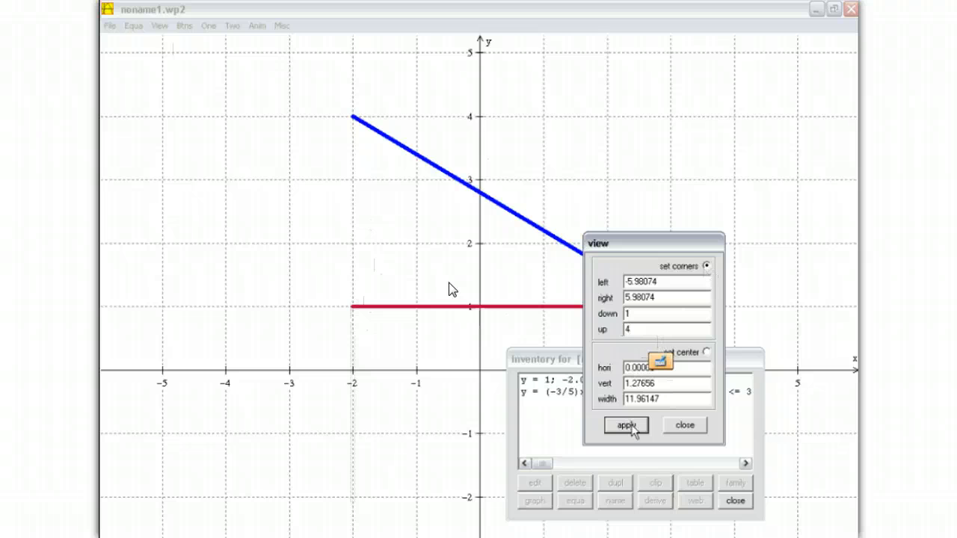
left_click(625, 425)
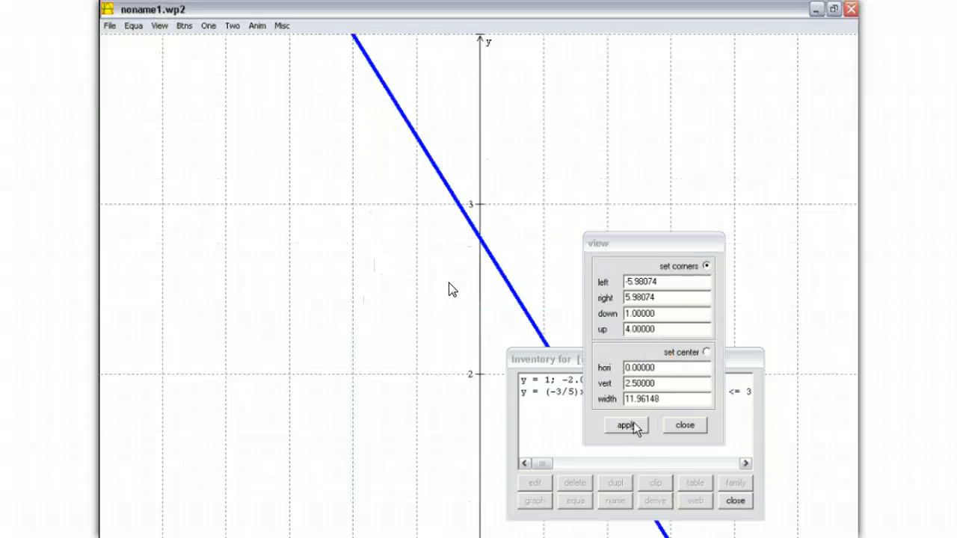
left_click(625, 425)
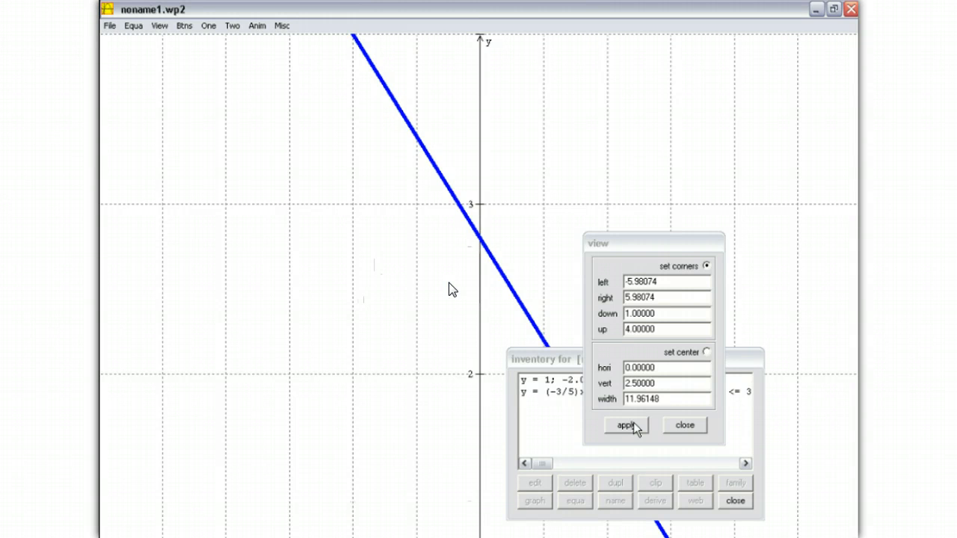
left_click(625, 425)
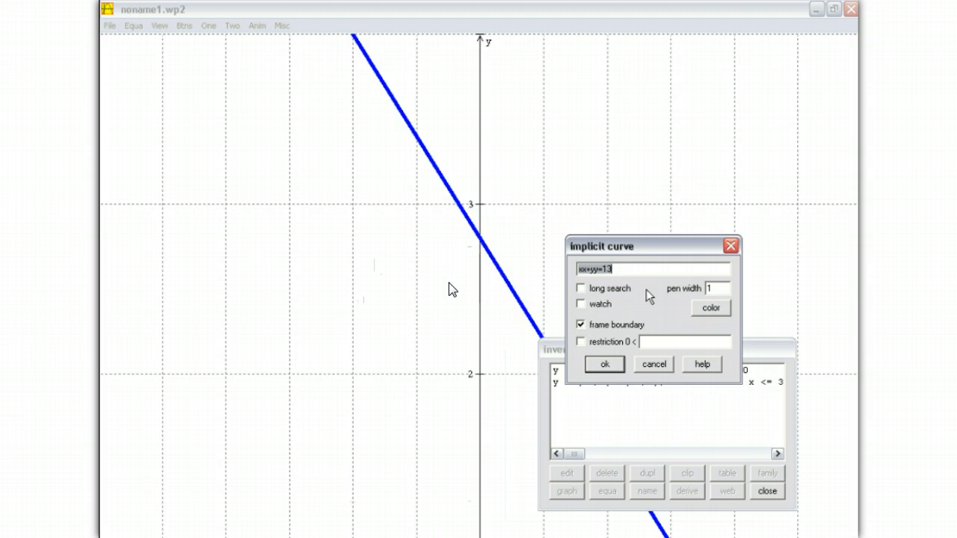
Step: Enter the implicit curve x=-2 and give it a thicker pen width
type("x=2")
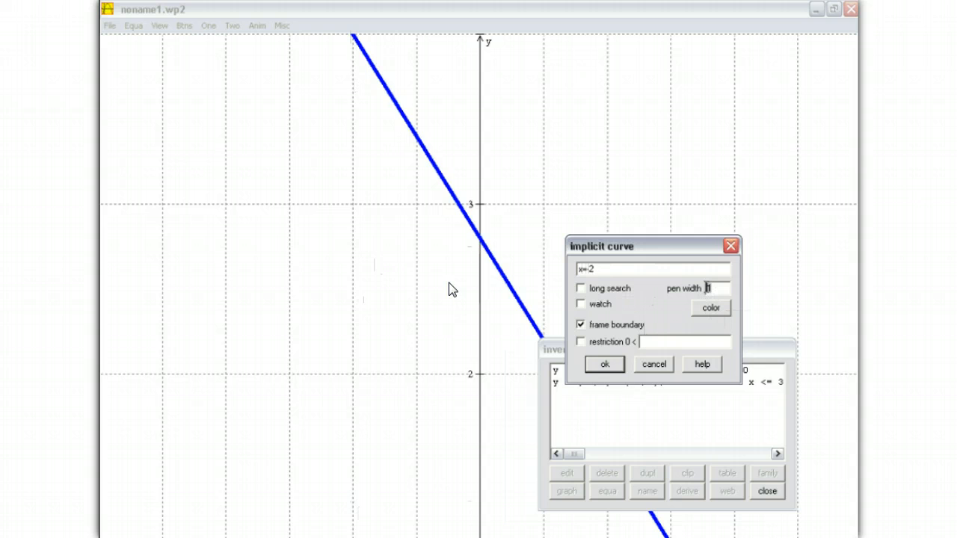
left_click(604, 364)
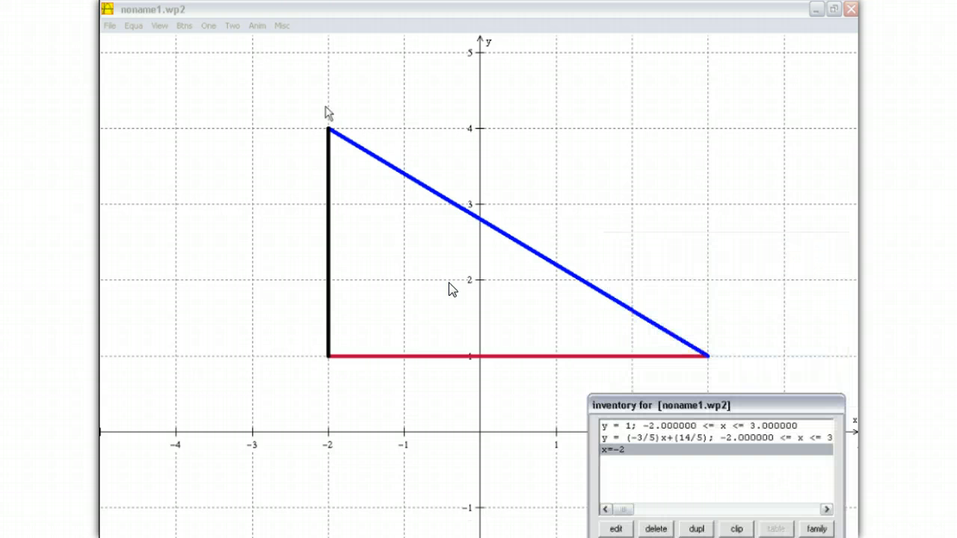
mouse_move(367, 164)
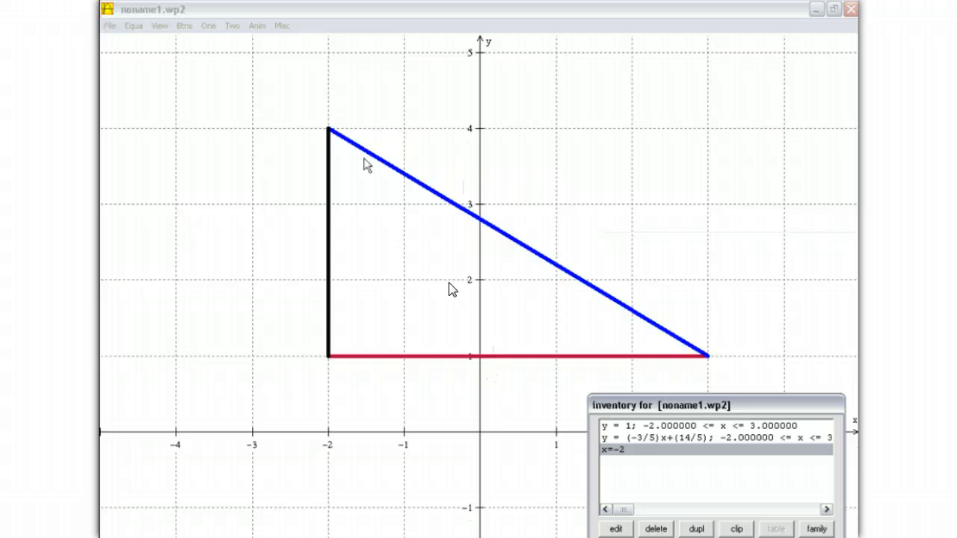
mouse_move(326, 314)
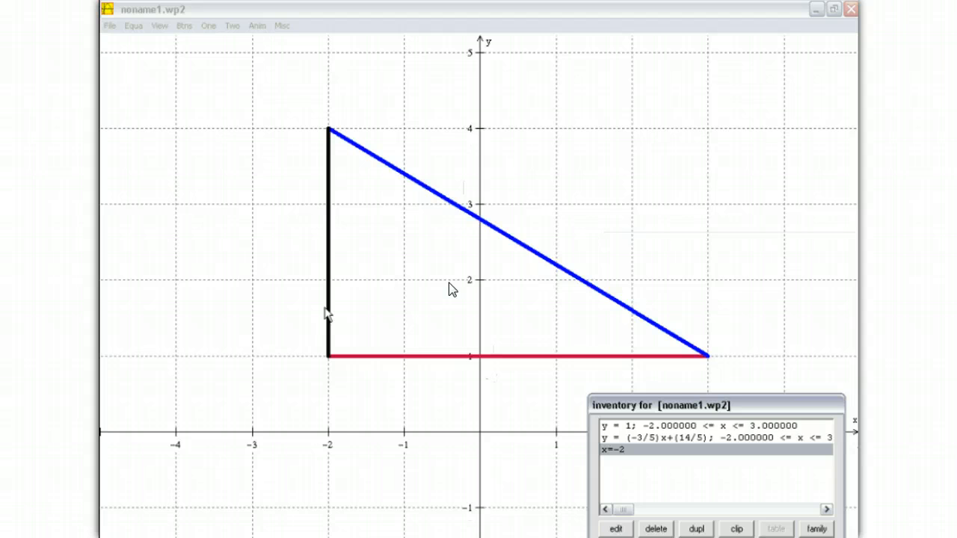
mouse_move(336, 154)
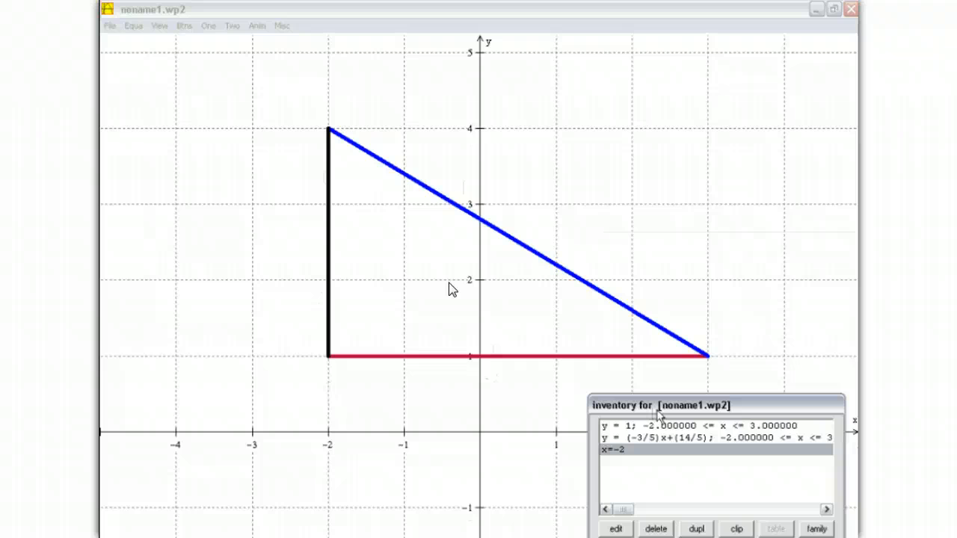
Step: Review the view range (x -5 to 5, y about -1.48 to 6.24), dismiss it and show the inventory
left_click(184, 25)
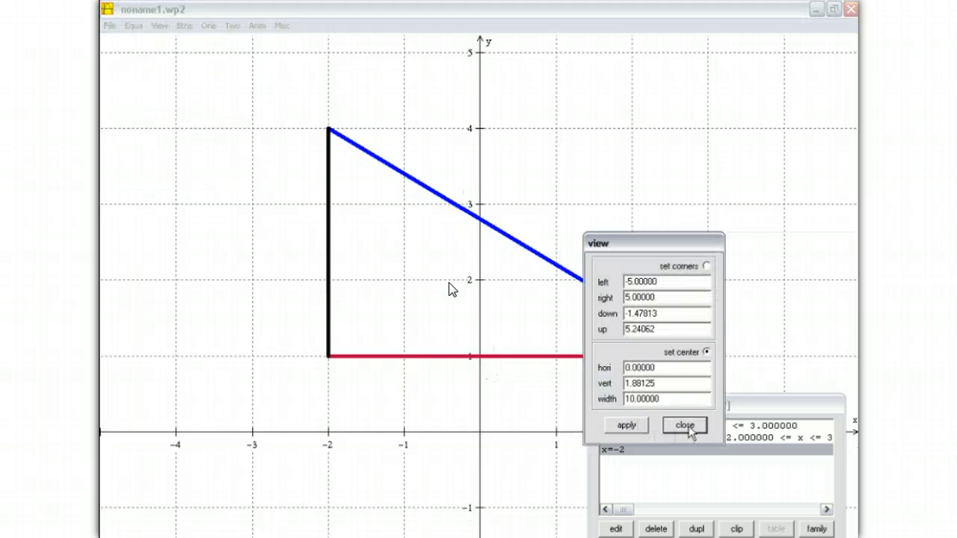
left_click(685, 424)
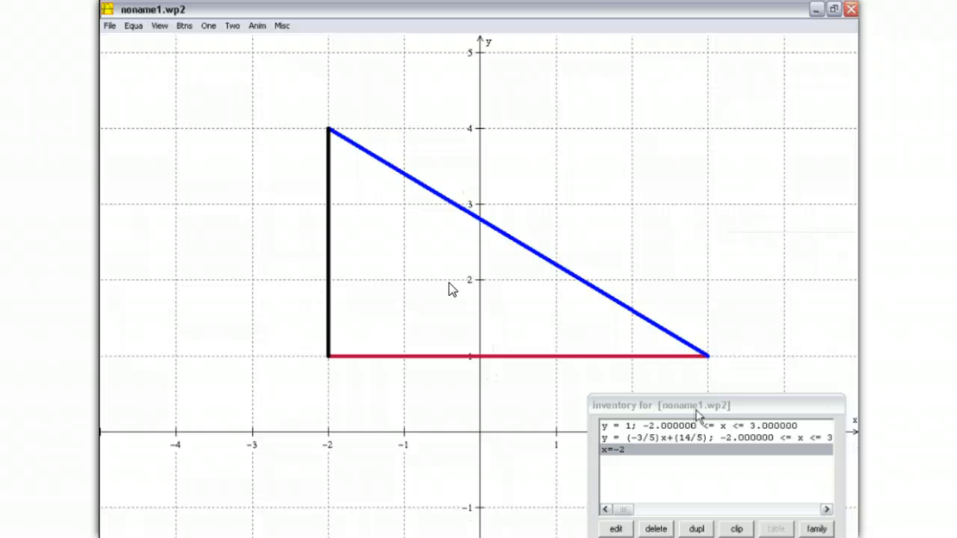
left_click(133, 26)
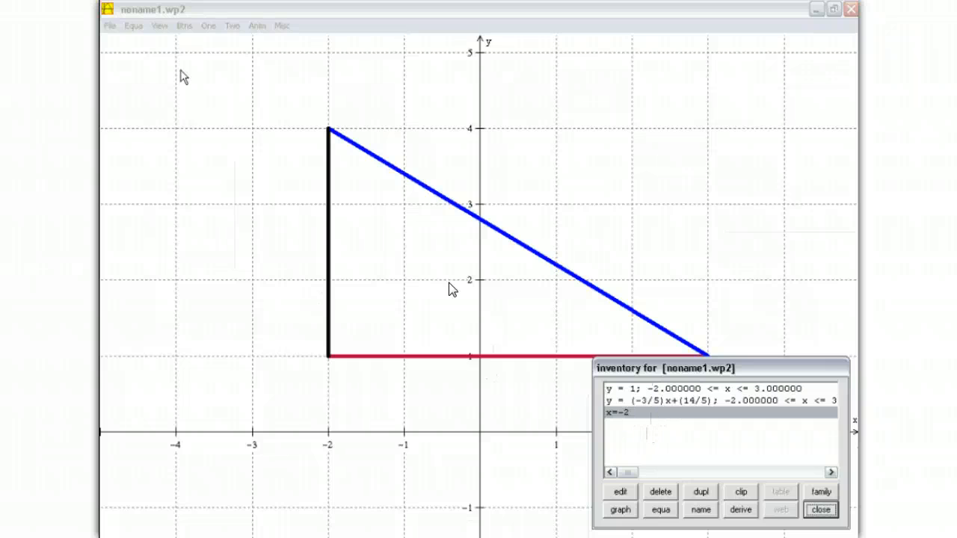
Step: Change the equation inventory size to 50 and confirm it
left_click(133, 25)
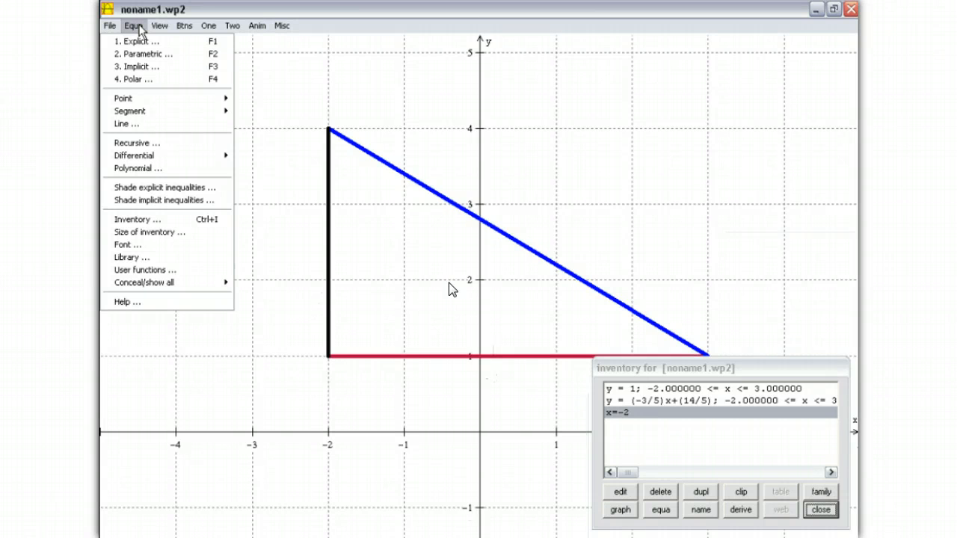
mouse_move(191, 232)
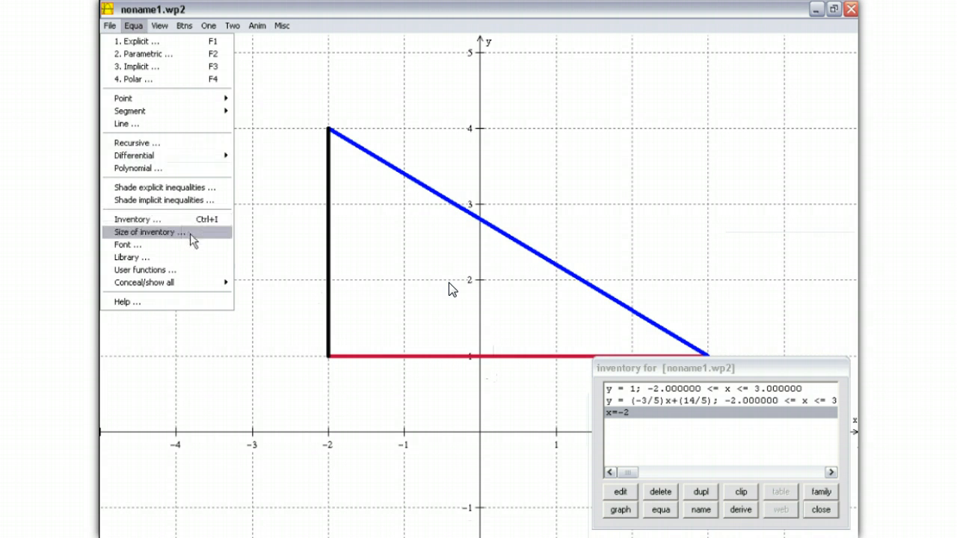
left_click(146, 232)
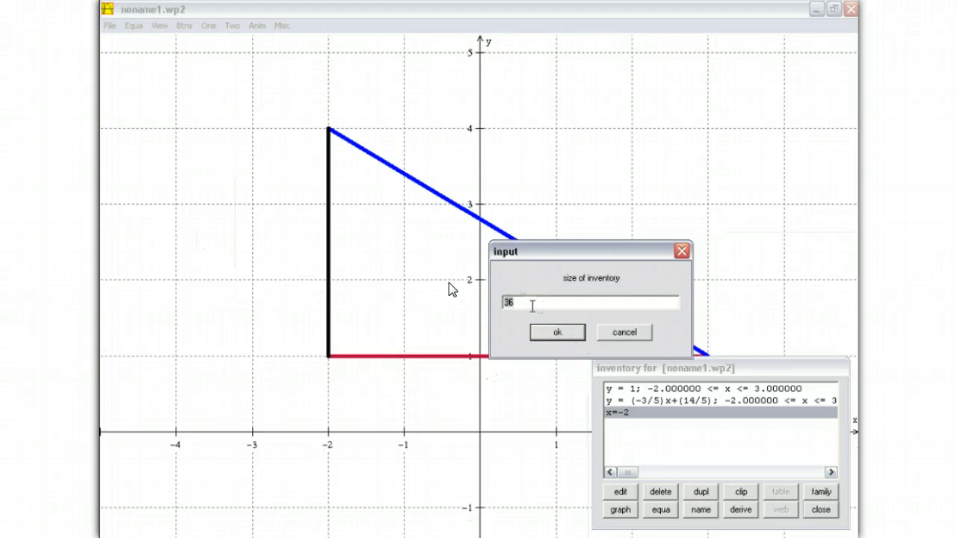
type("50")
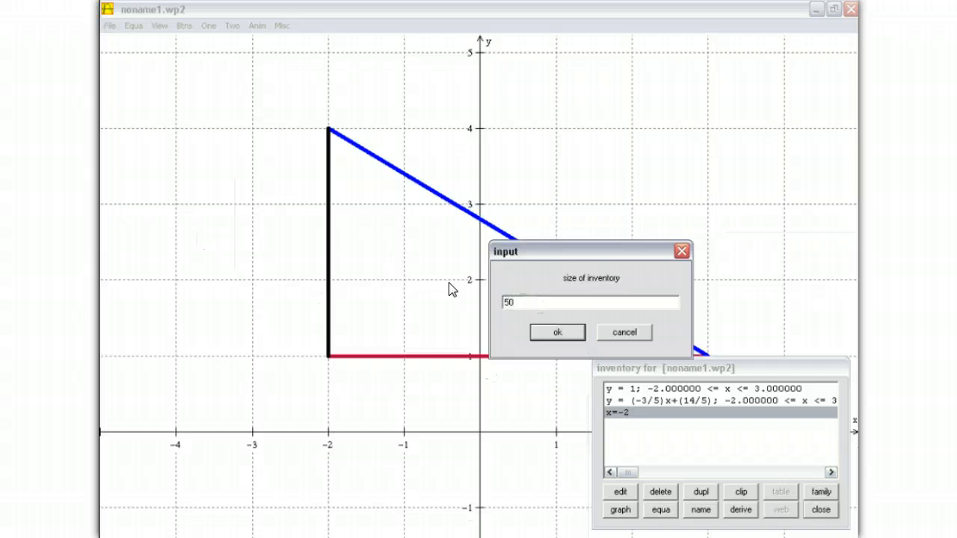
left_click(557, 332)
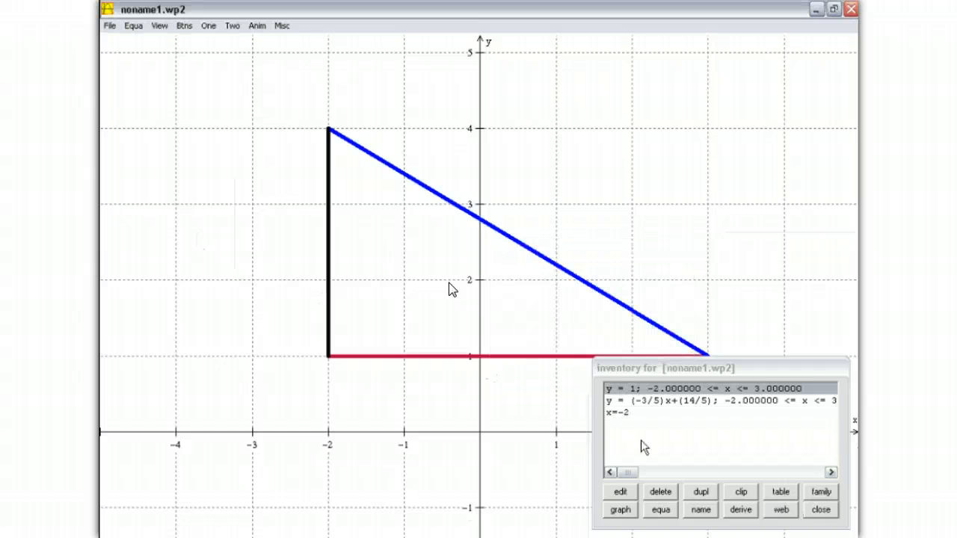